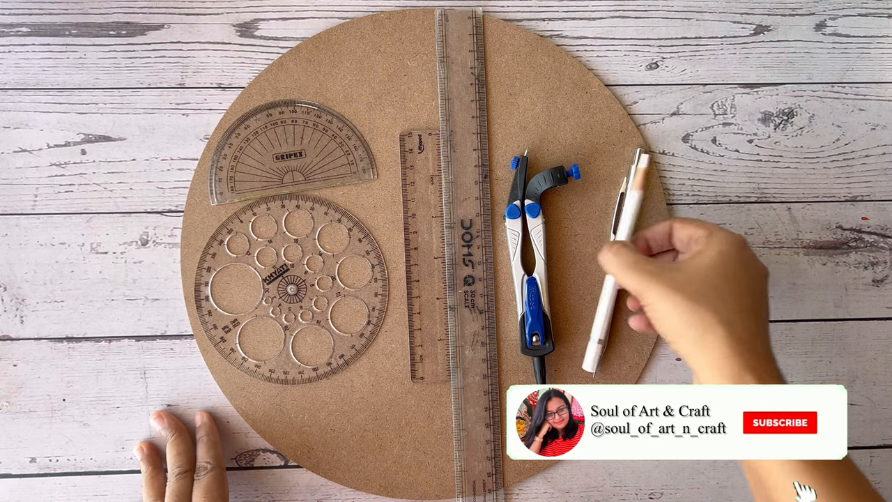
left_click(781, 423)
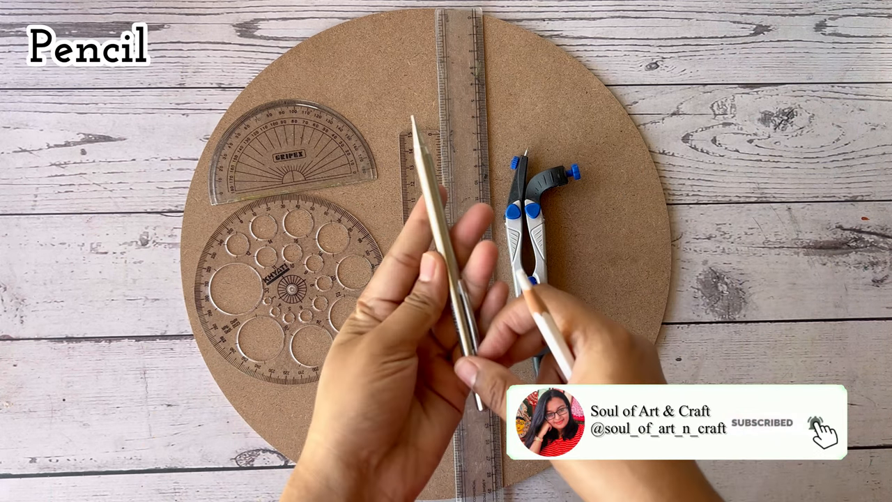